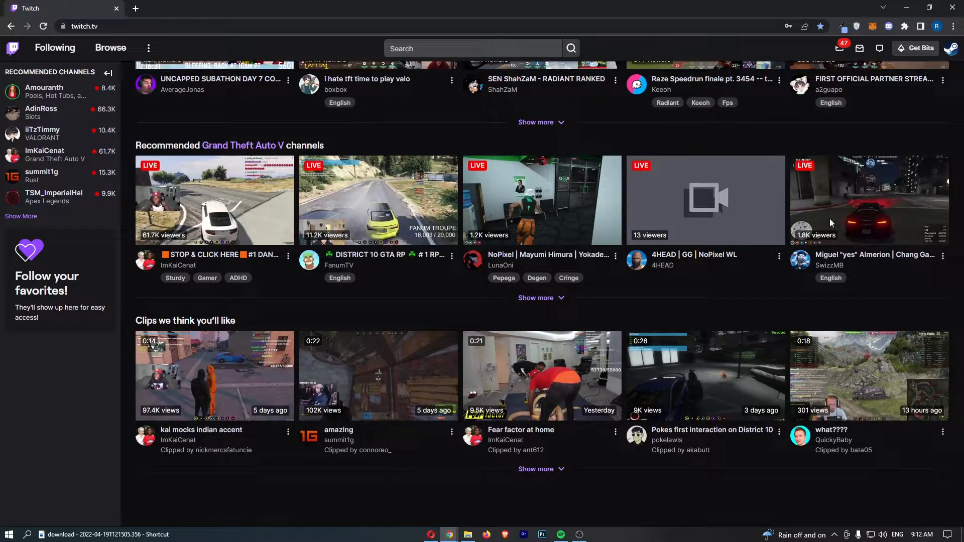
Step: From the avatar menu, go to your channel and open Customize channel settings
click(955, 48)
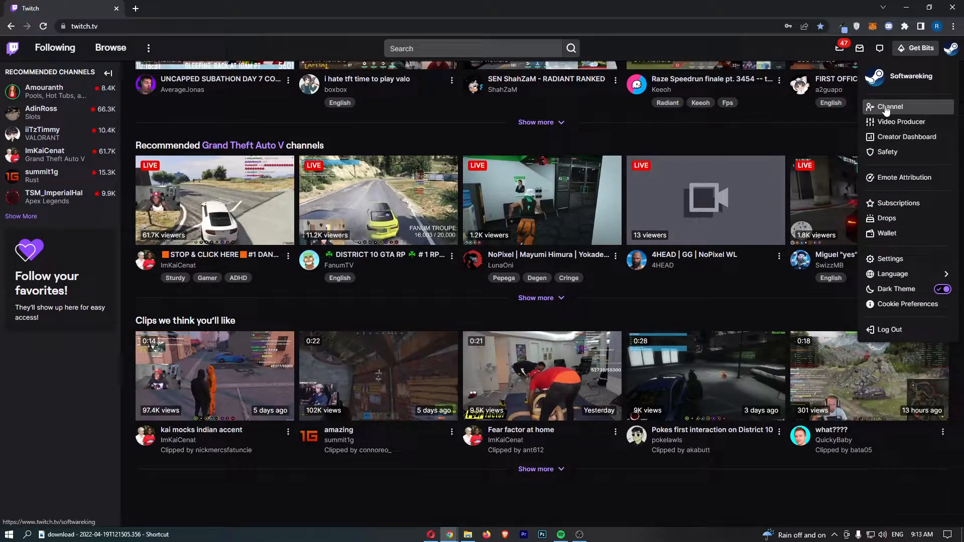
click(890, 107)
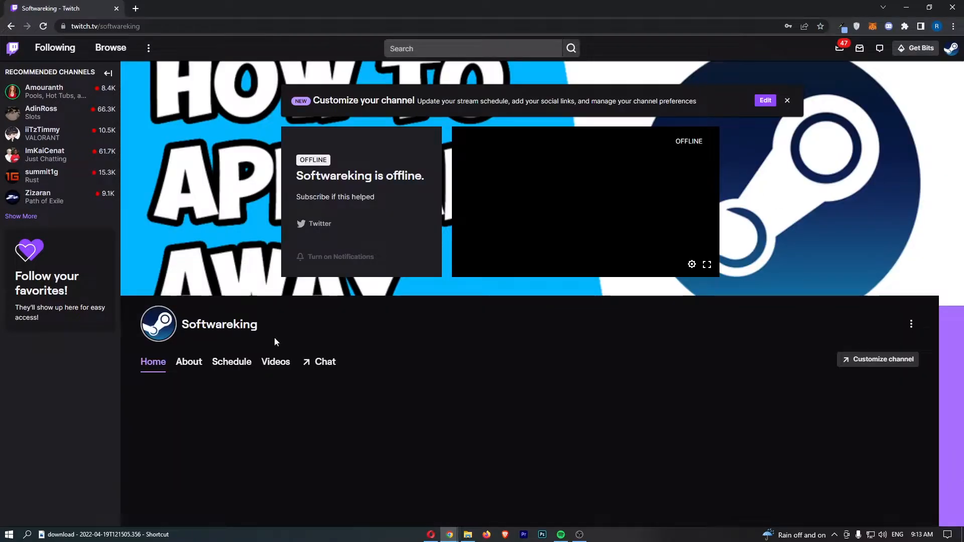
mouse_move(332, 244)
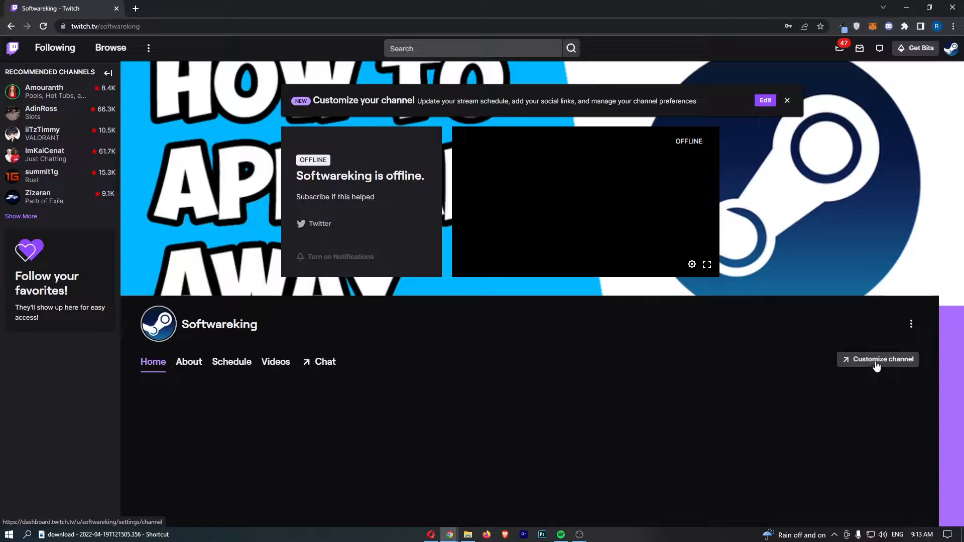
click(882, 359)
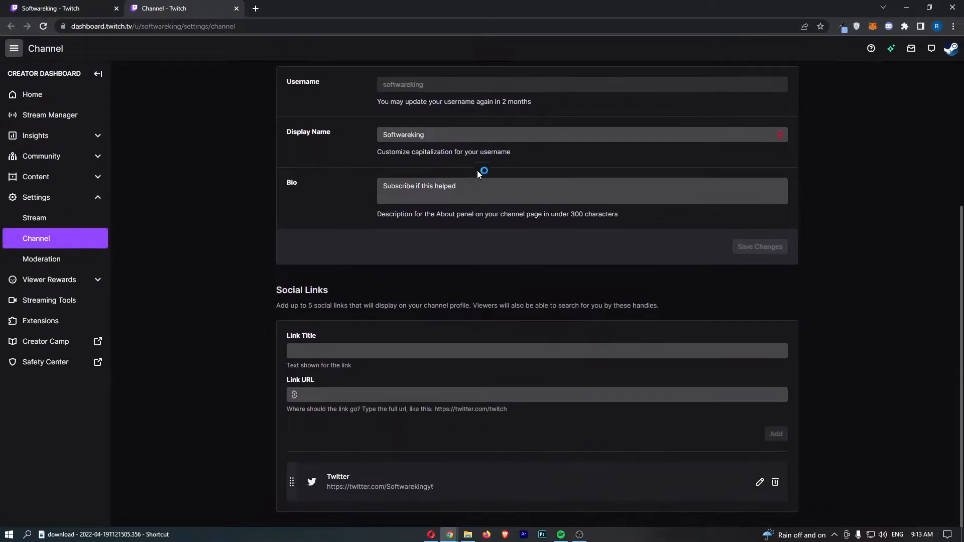
double_click(301, 284)
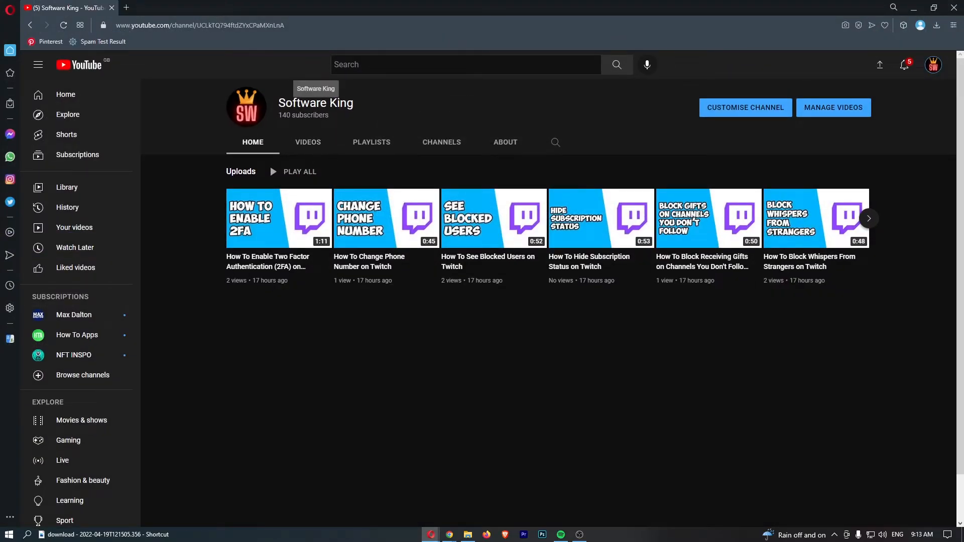
click(200, 25)
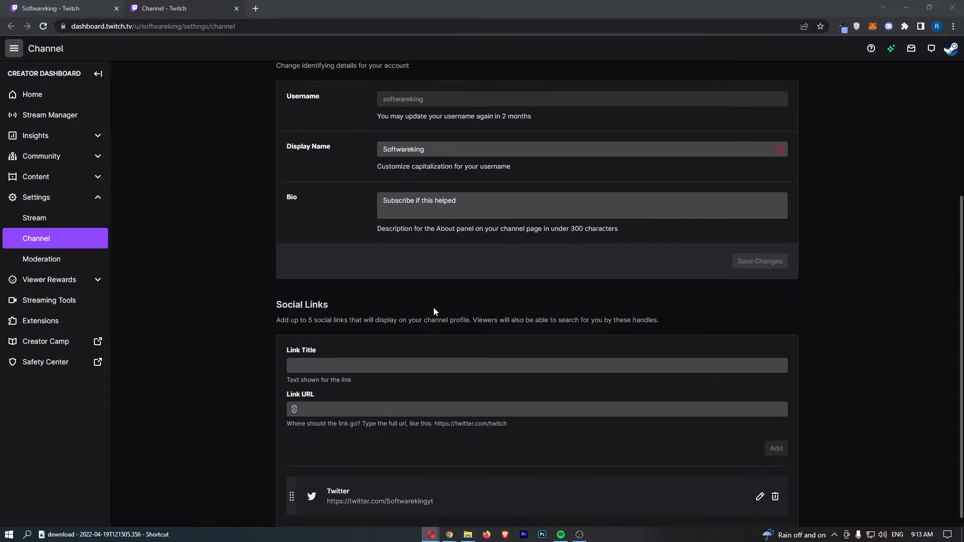
text(https://www.youtube.com/channel/UCLkTQ794ftdZYxCPaMXnLnA)
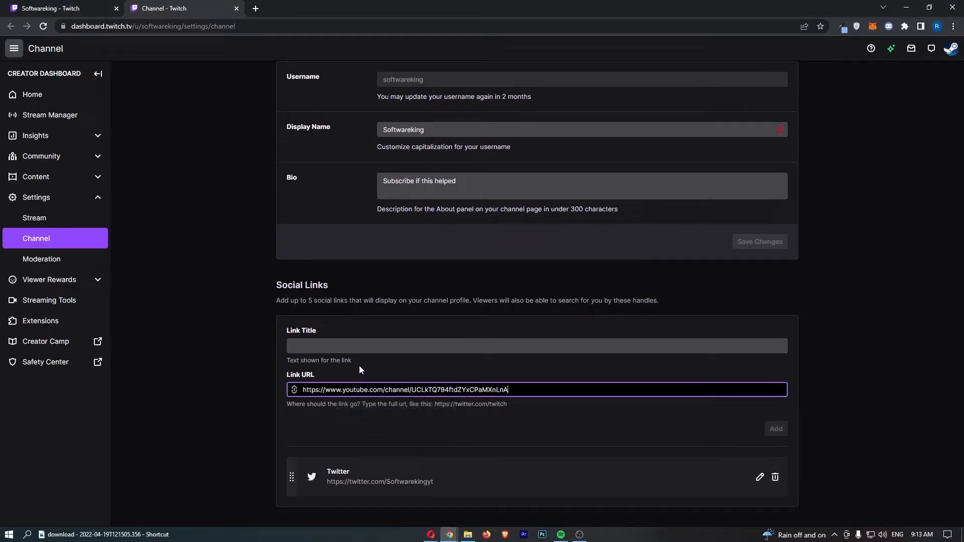
click(536, 346)
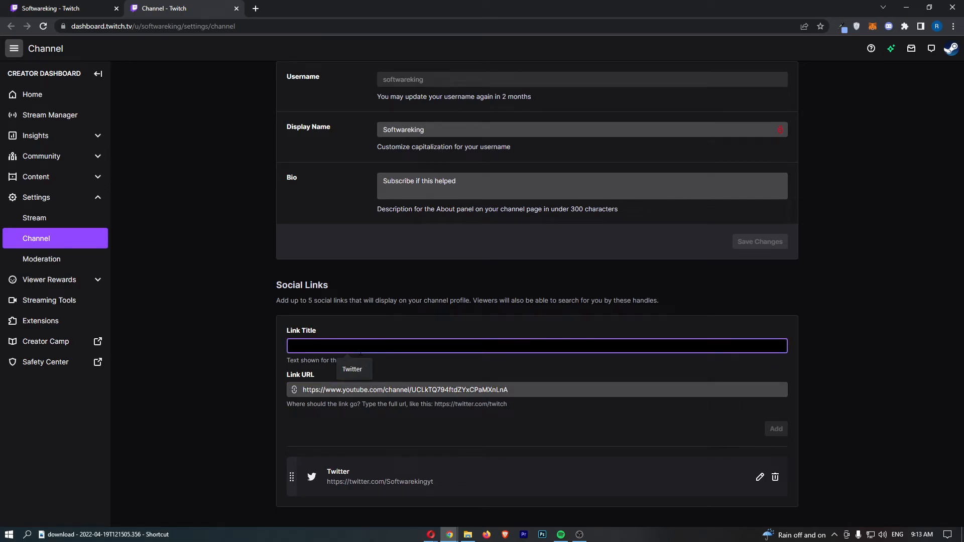
text(YouTube)
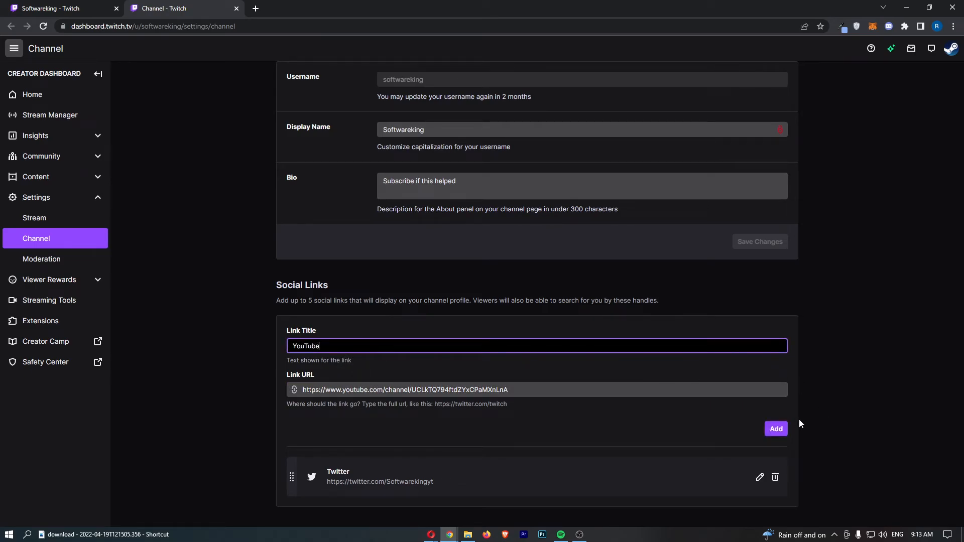
click(775, 428)
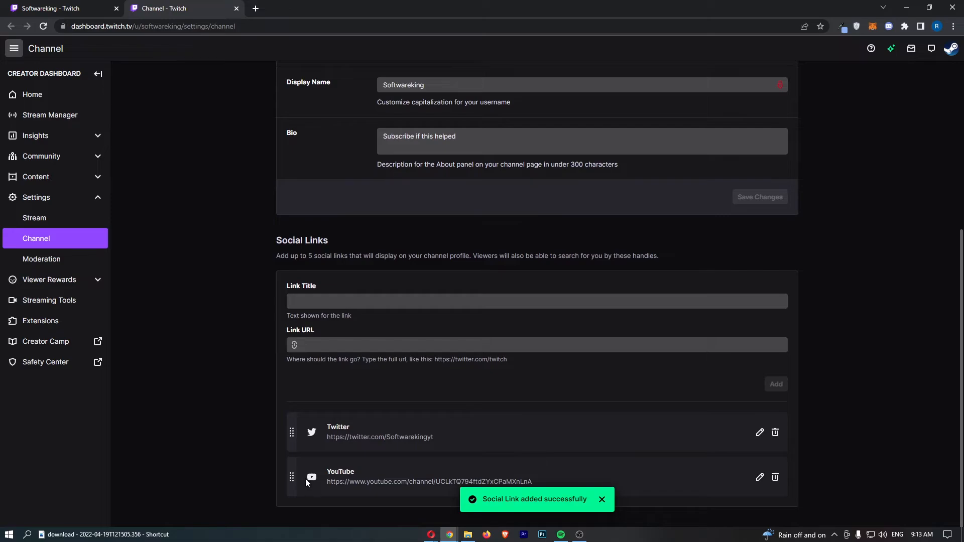
mouse_move(340, 477)
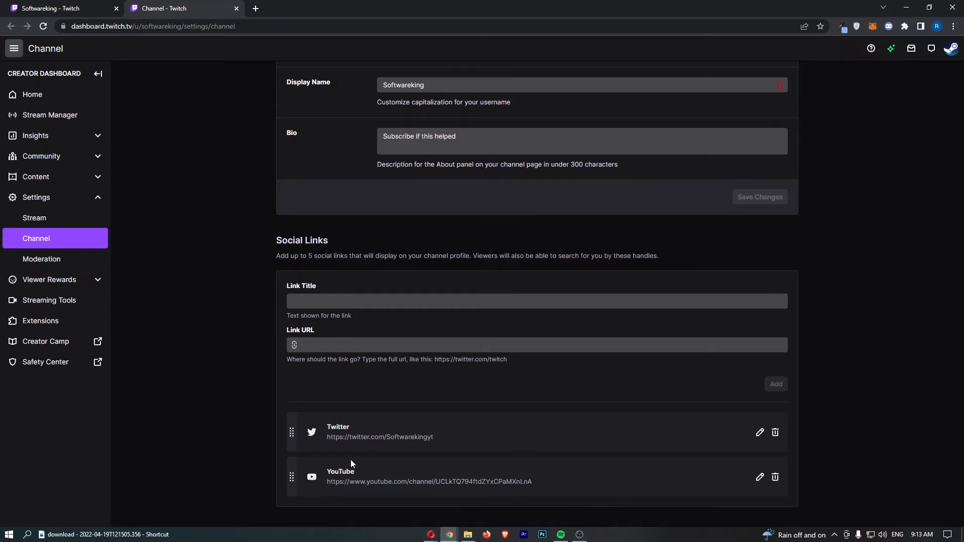
mouse_move(405, 381)
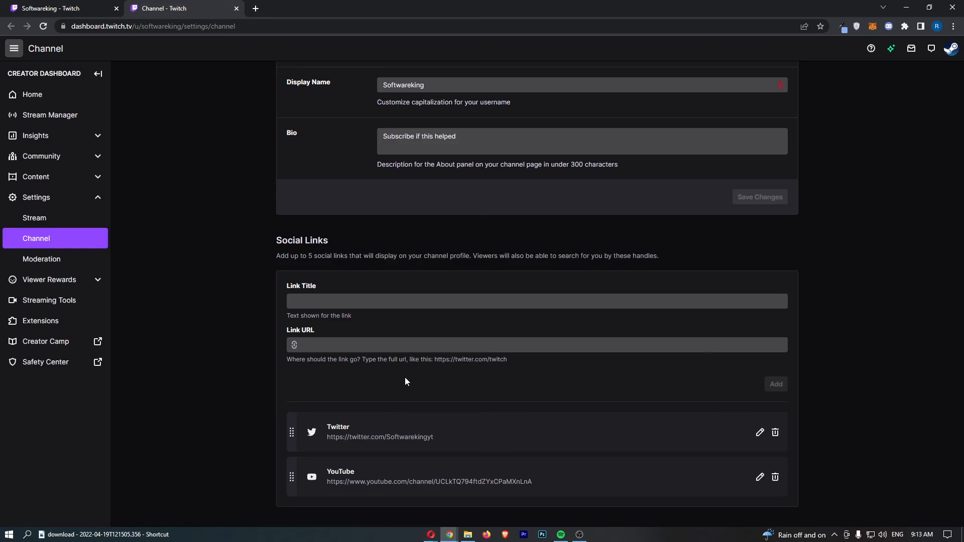